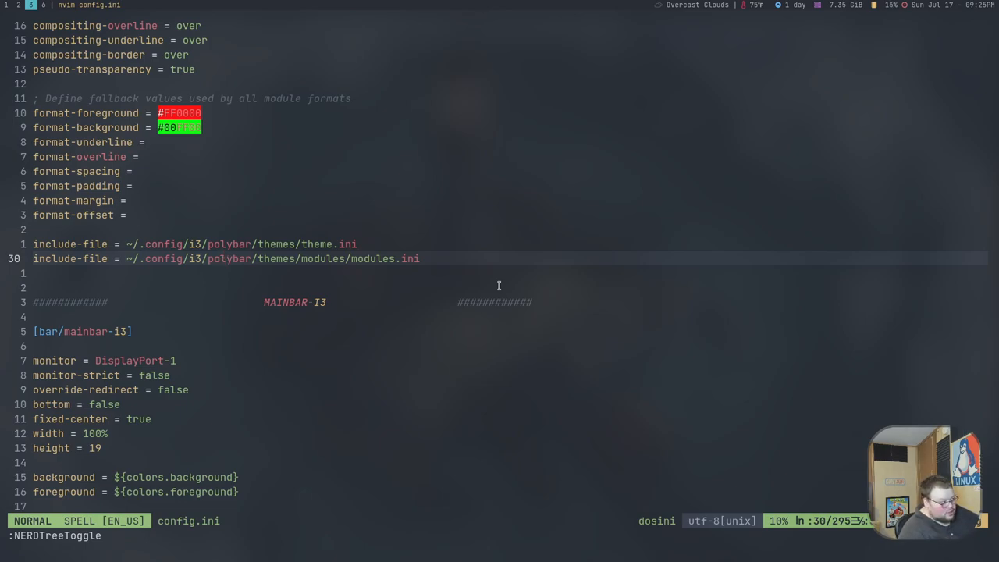
mouse_move(222, 259)
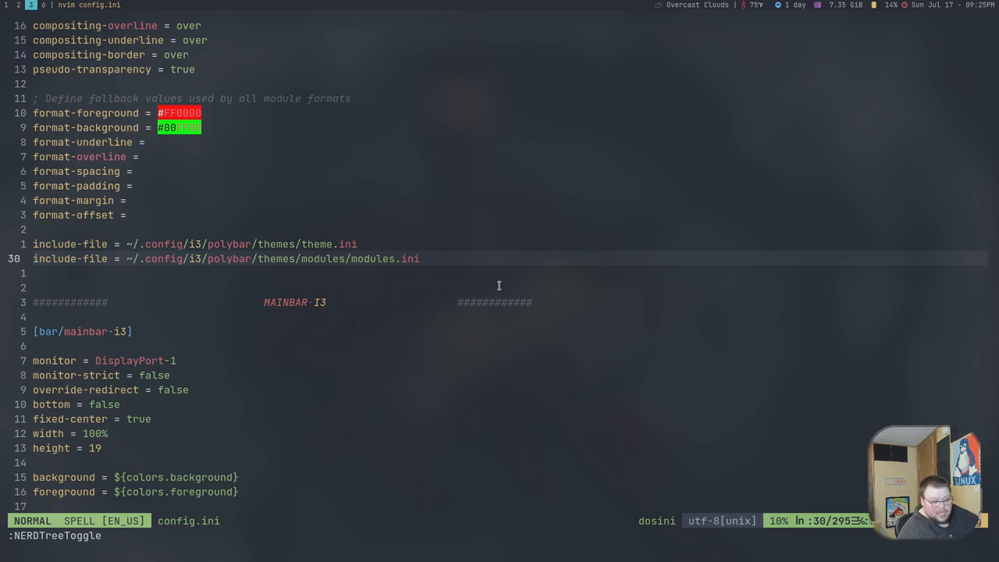
mouse_move(222, 259)
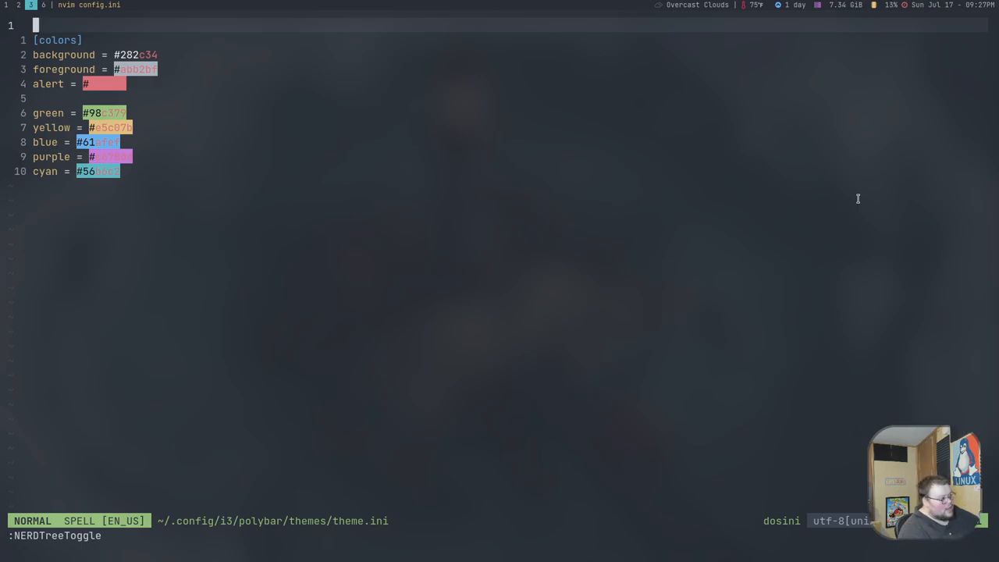
mouse_move(72, 117)
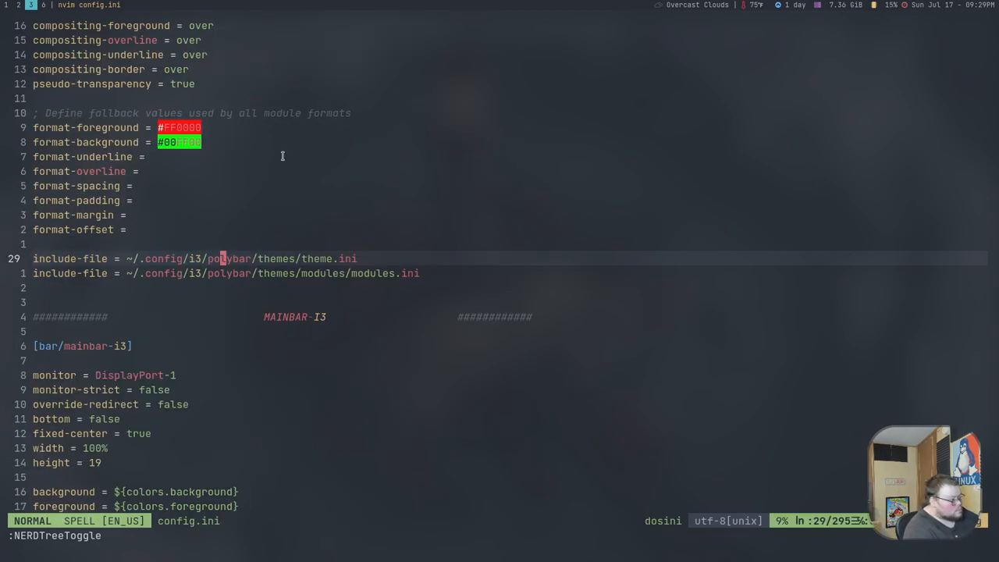
Step: Scroll nord.ini to the [module/volume] label and bar-volume settings
scroll("down", 3)
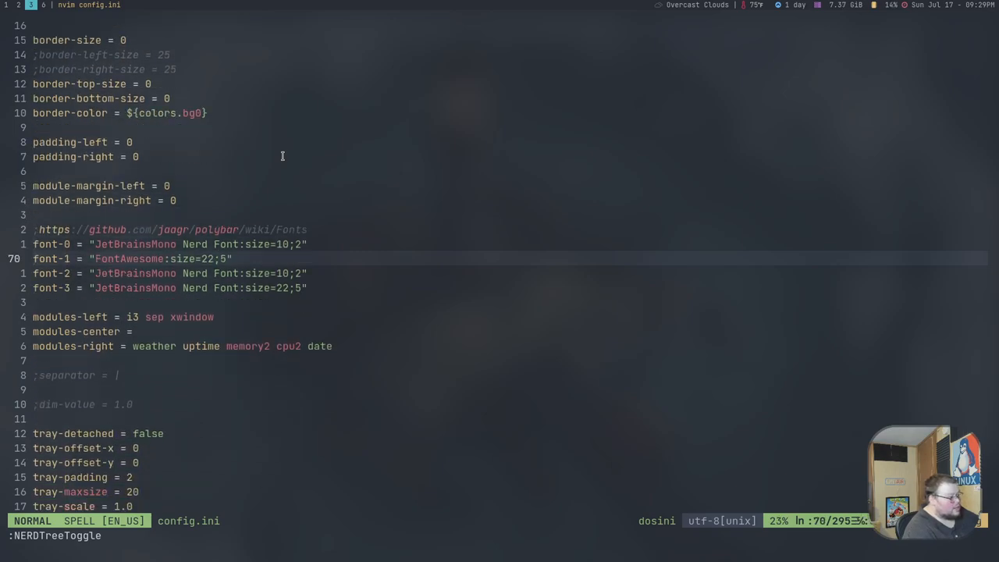
mouse_move(47, 258)
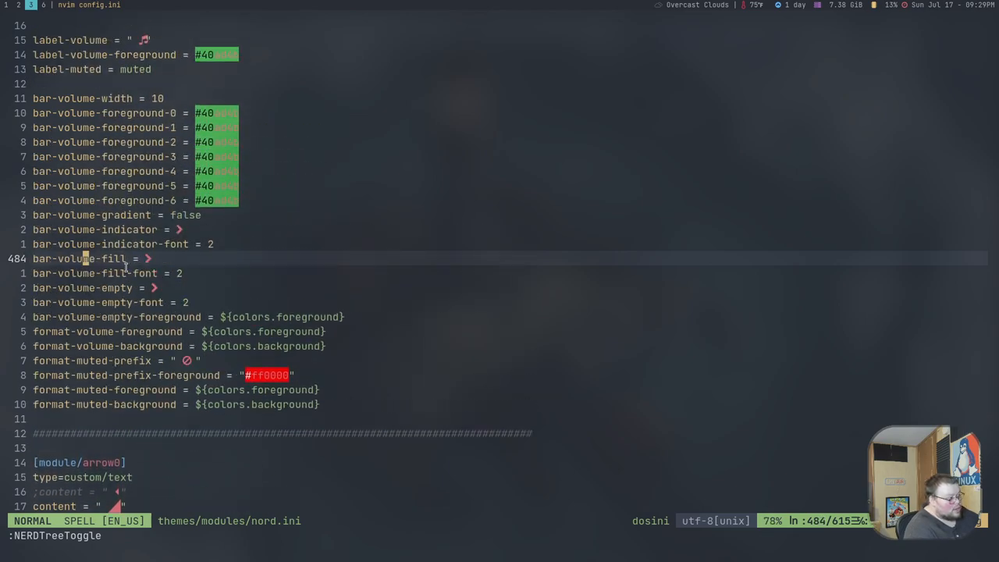
scroll("up", 3)
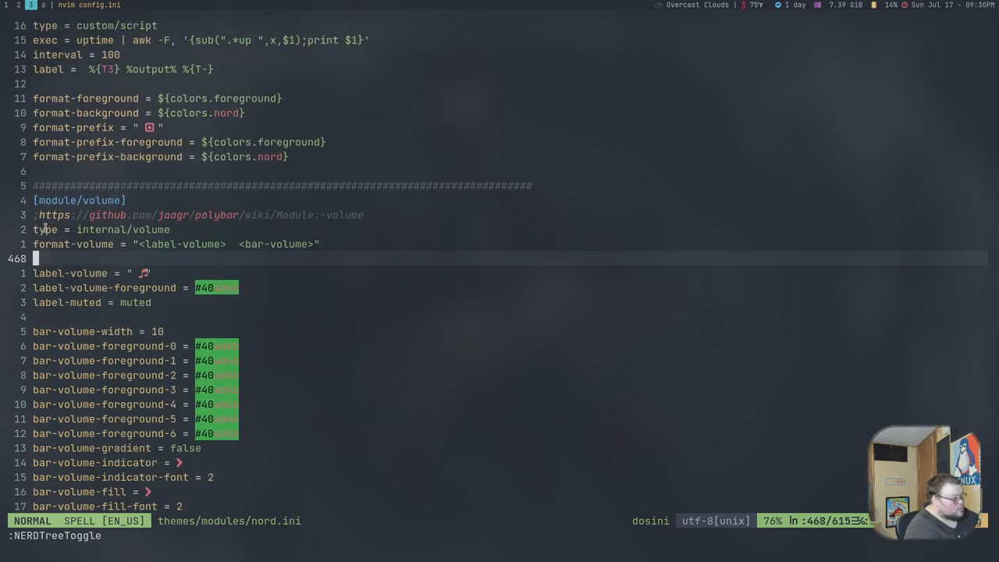
Step: Add the line format-font = 4 below format-volume in [module/volume]
type("format")
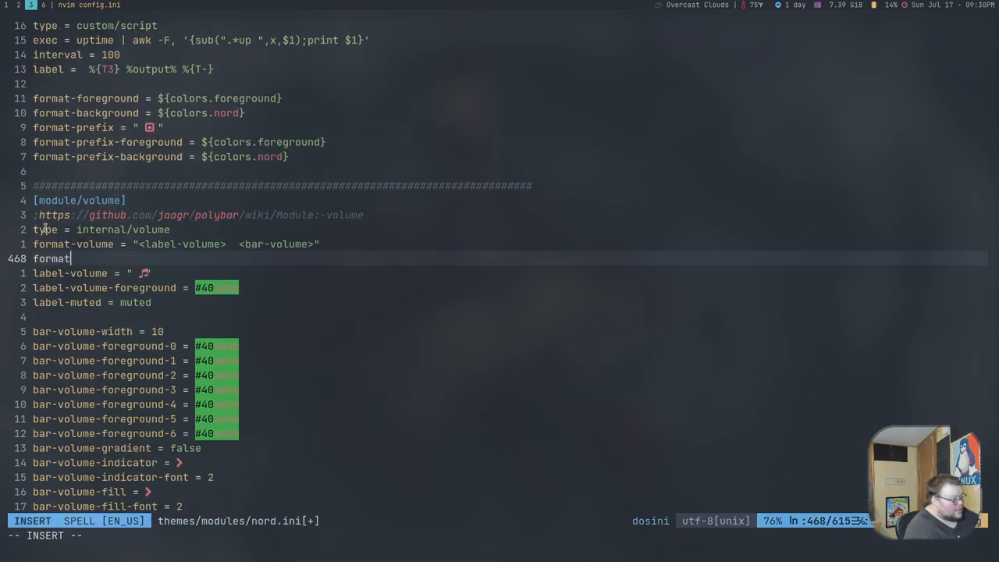
type("-font =")
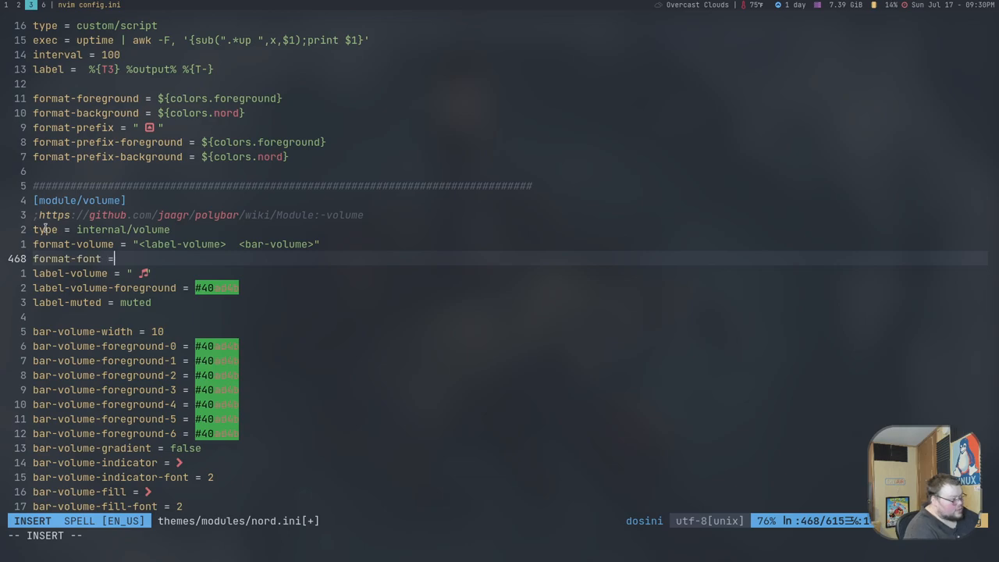
type("4")
left_click(500, 535)
type(":noh")
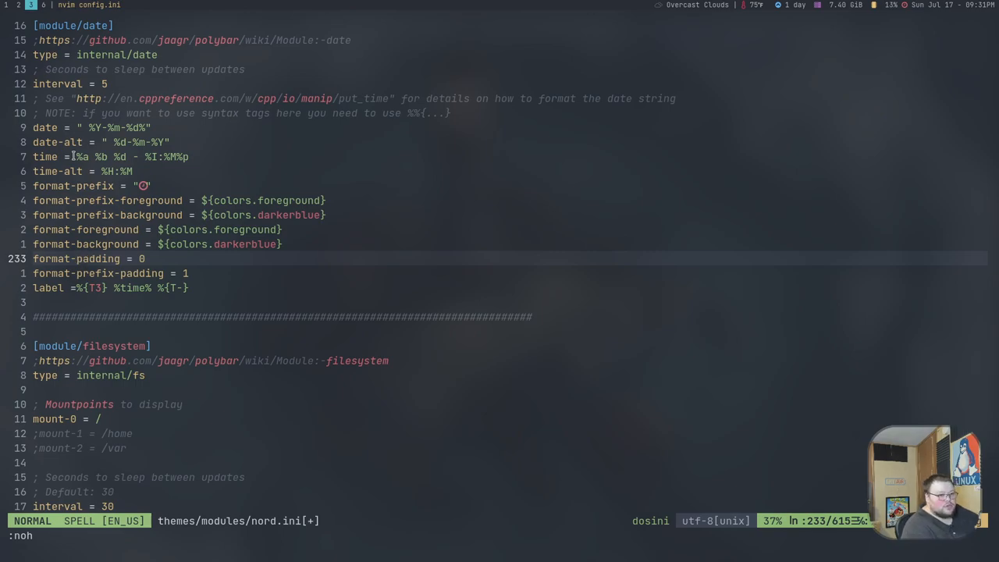
mouse_move(81, 259)
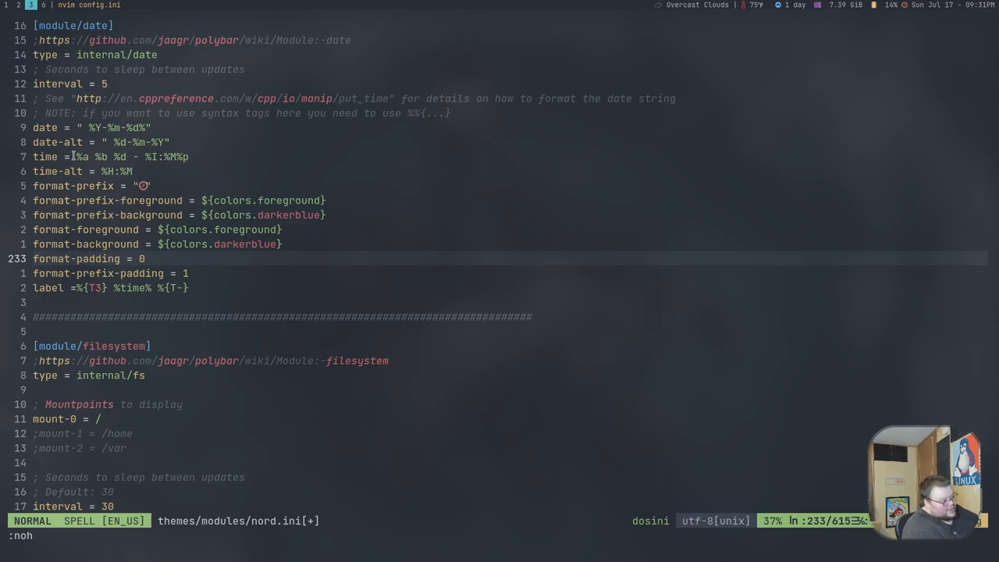
mouse_move(82, 259)
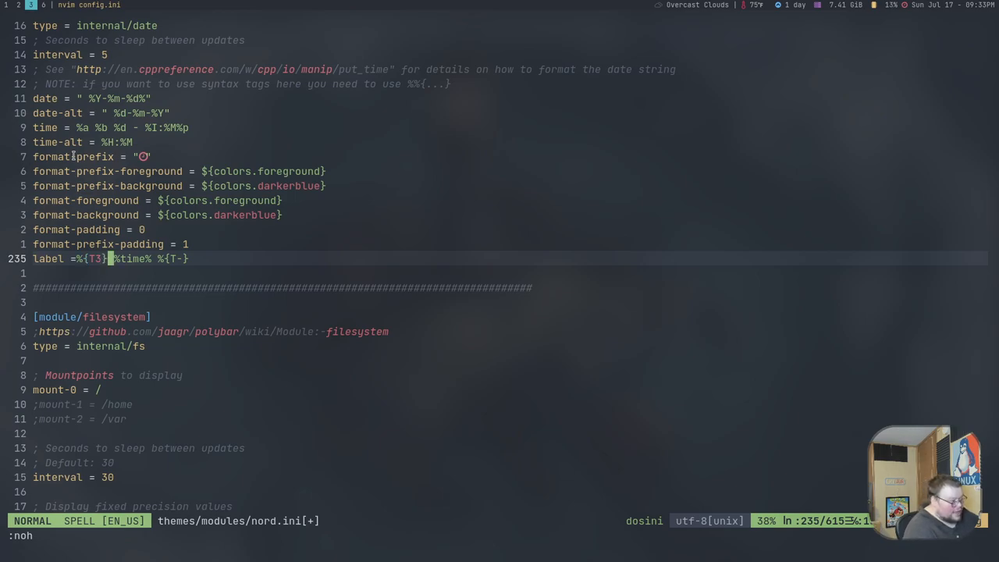
Step: Pad the date label with a space before %time% inside the T3 font tag
key("l")
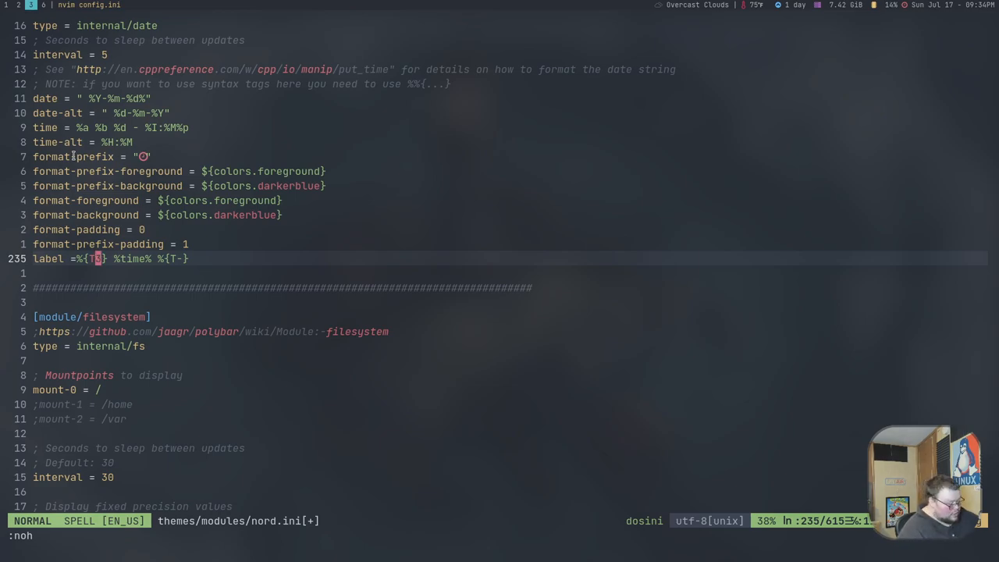
type("3")
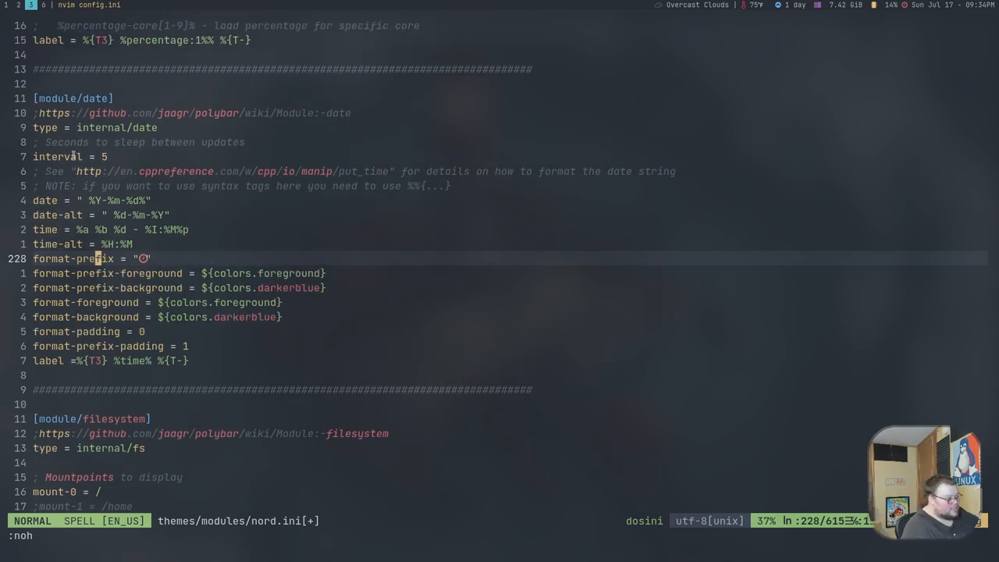
type("G")
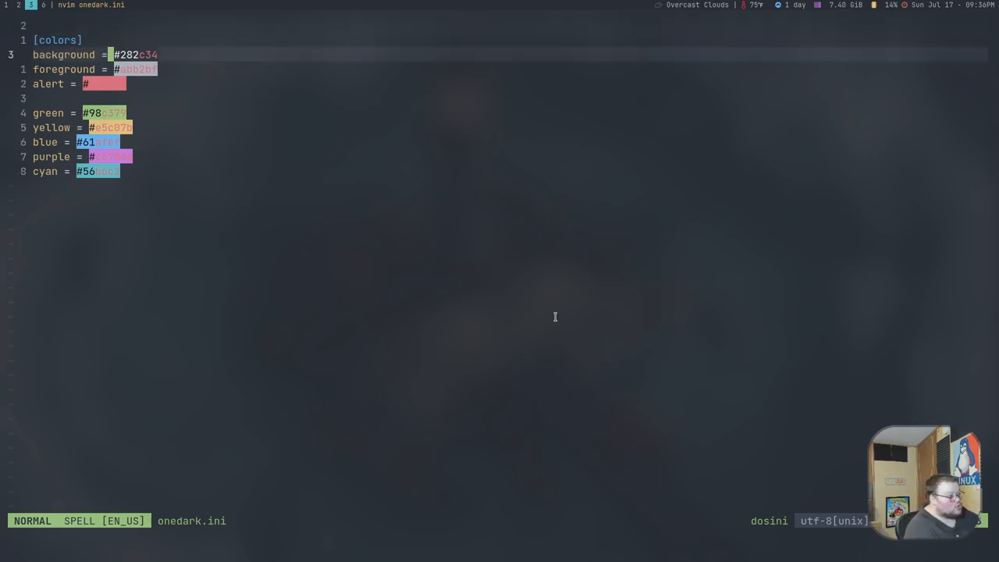
Step: Prefix the background colour with aa alpha (#aa282c34) and save onedark.ini
key("i")
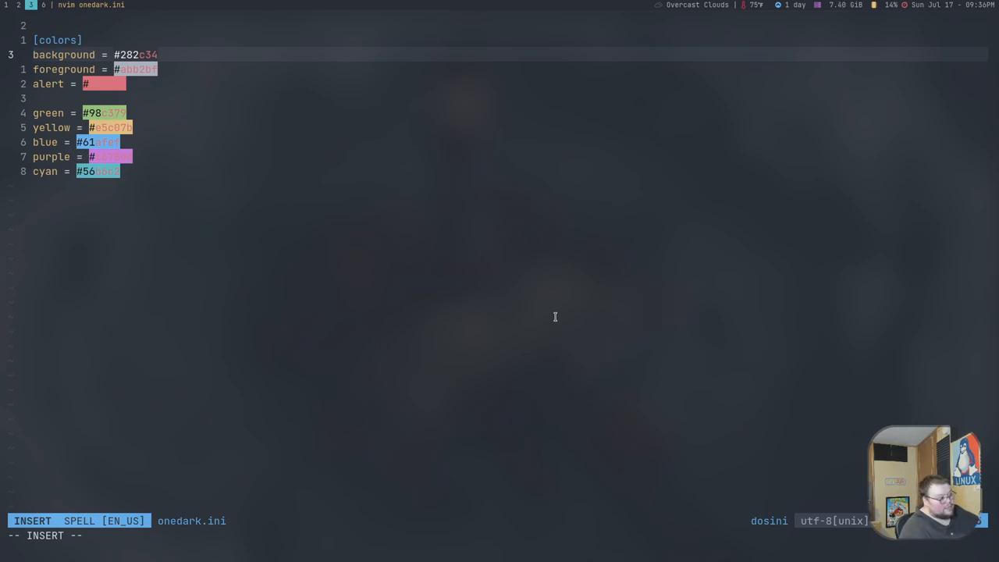
type("aa")
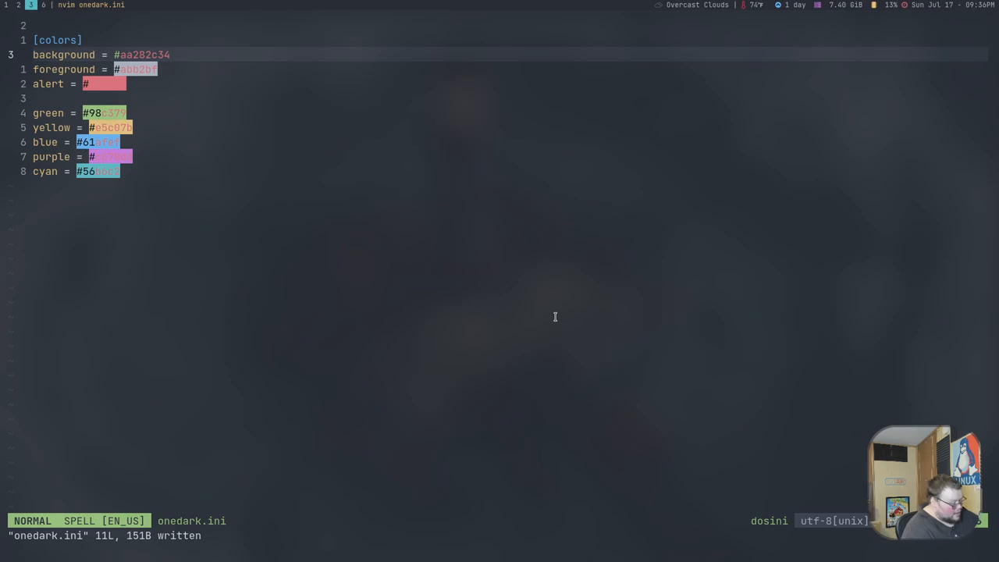
type("one")
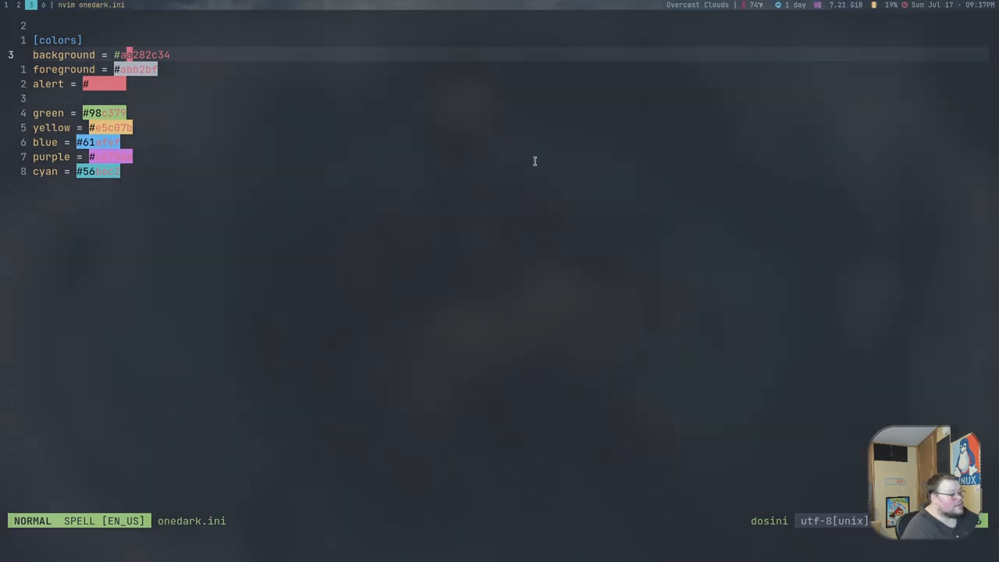
mouse_move(496, 81)
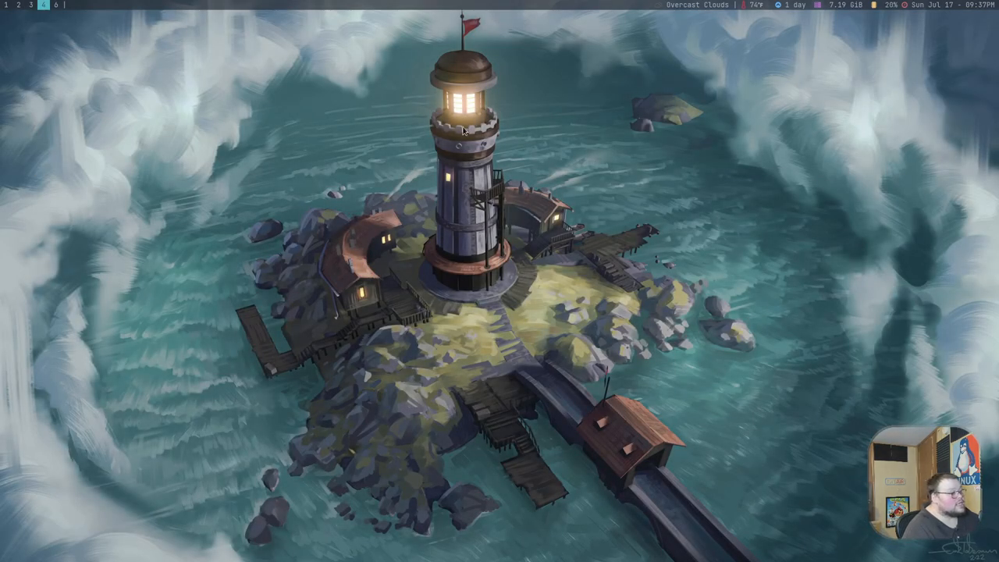
mouse_move(529, 10)
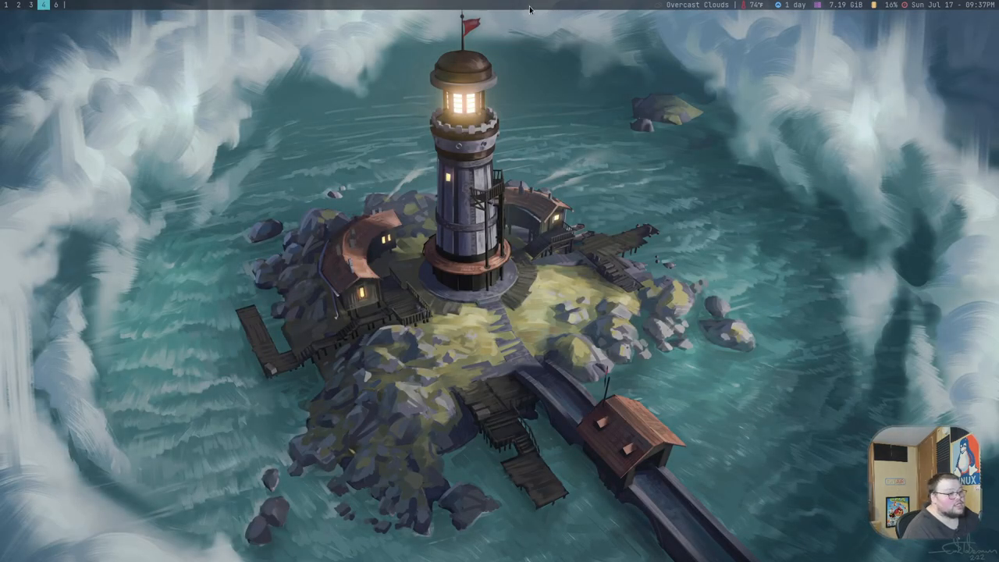
mouse_move(509, 6)
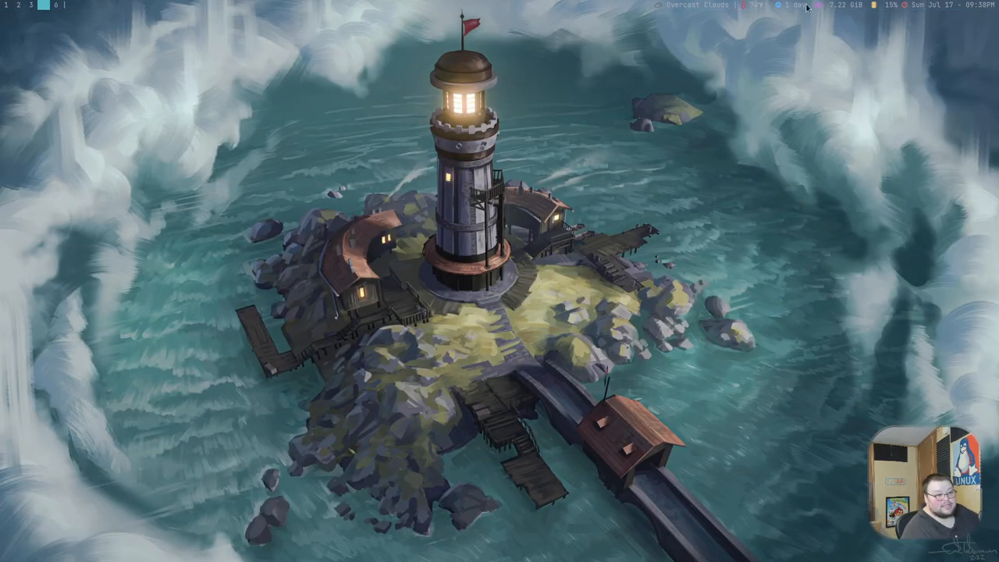
mouse_move(648, 12)
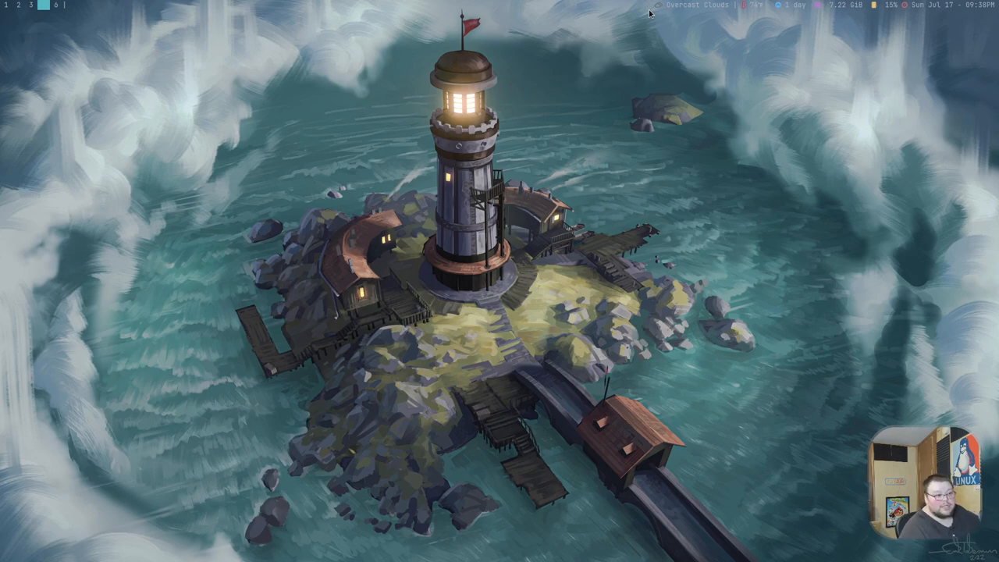